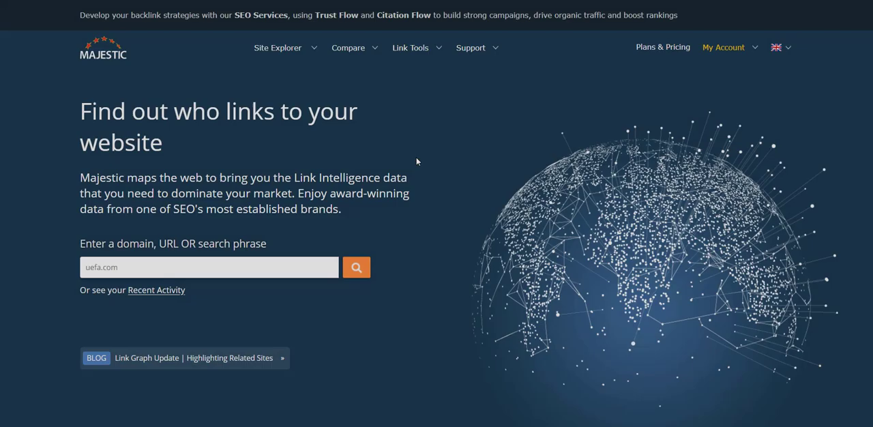
Step: Open the Link Tools dropdown in Majestic's top navigation
{"action": "left_click", "coordinate": [410, 48]}
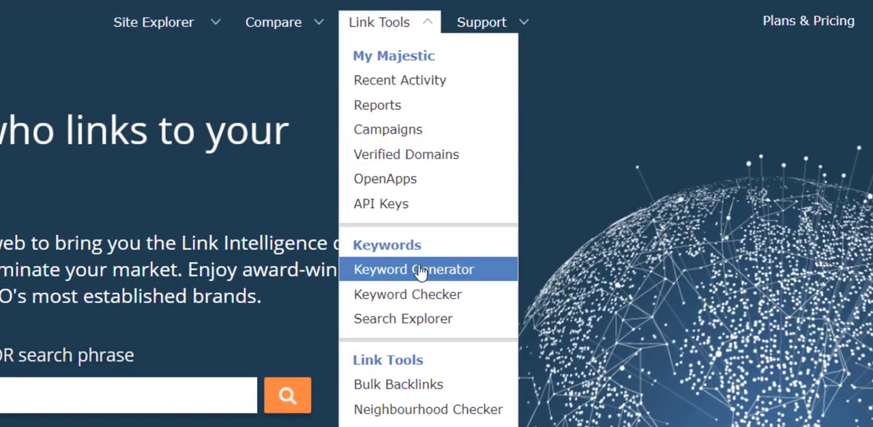
Step: In Keyword Generator, seed adidas.com and add puma.com and reebok.com as related sites
{"action": "left_click", "coordinate": [412, 269]}
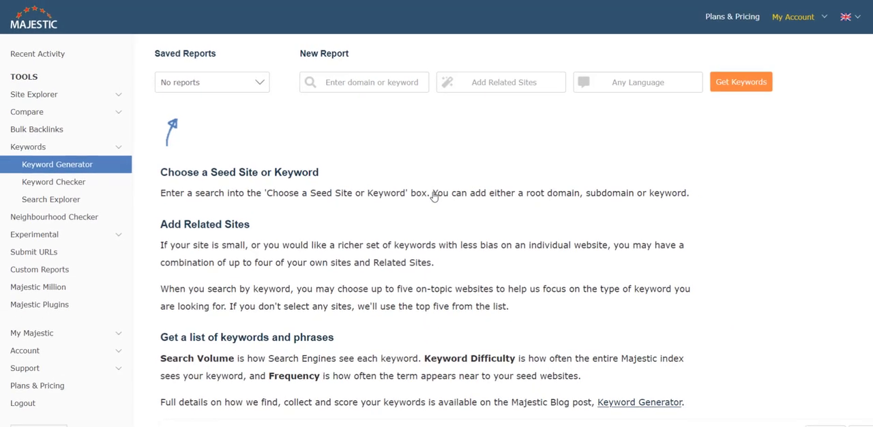
{"action": "left_click", "coordinate": [364, 81]}
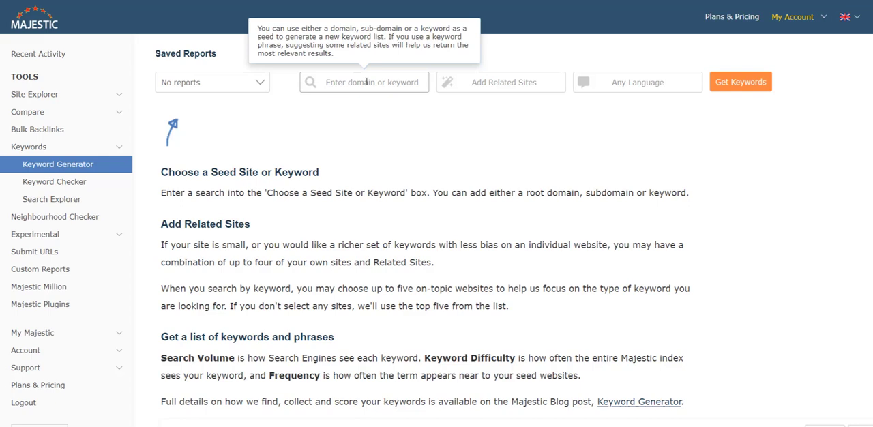
{"action": "type", "text": "adidas.co"}
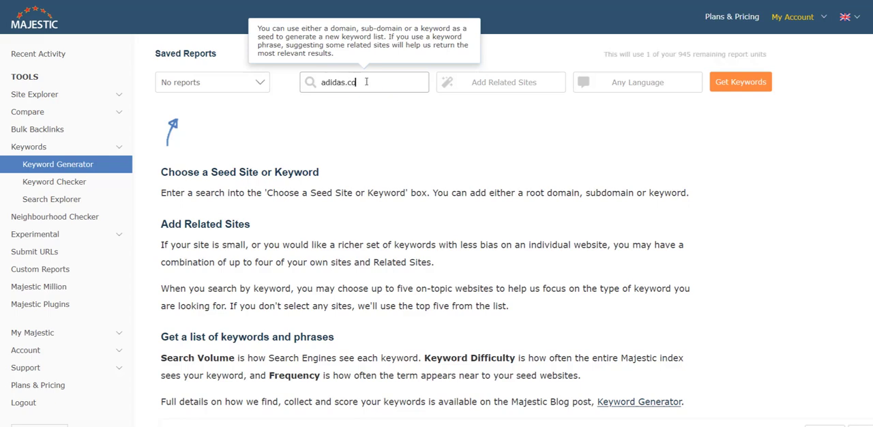
{"action": "left_click", "coordinate": [501, 82]}
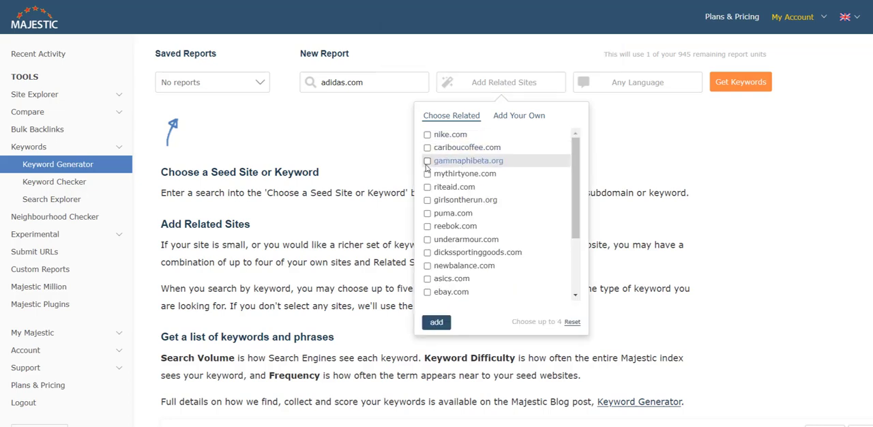
{"action": "left_click", "coordinate": [427, 213]}
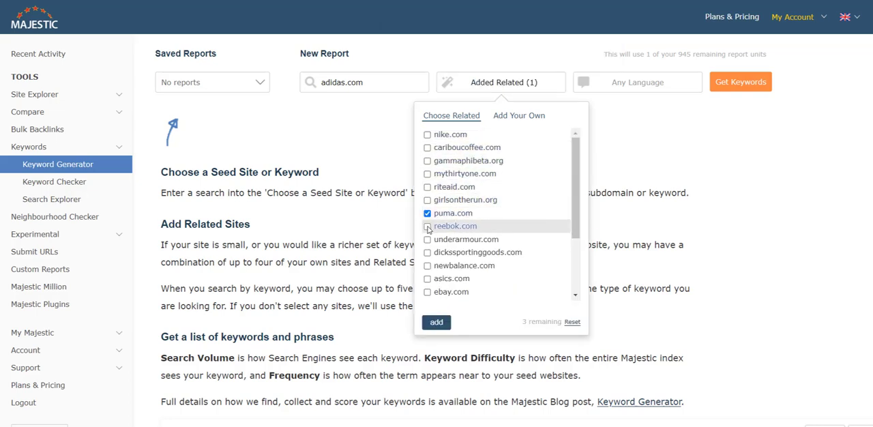
{"action": "left_click", "coordinate": [427, 226]}
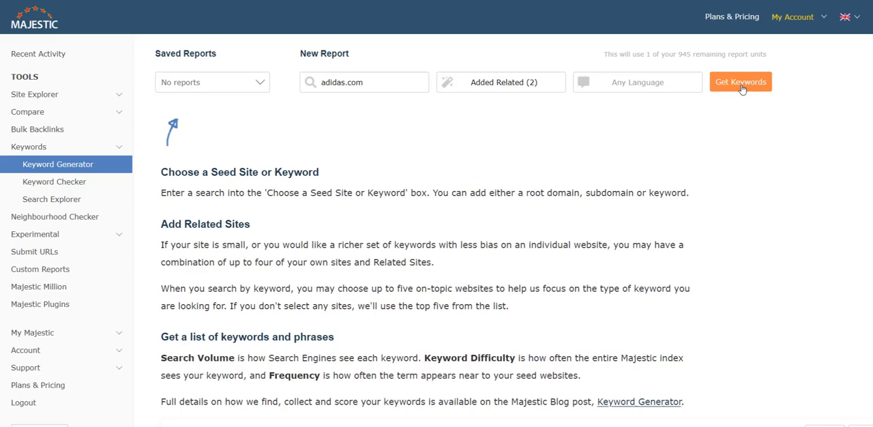
Step: Run Get Keywords to produce the 4,013-keyword report for the three domains
{"action": "left_click", "coordinate": [740, 82]}
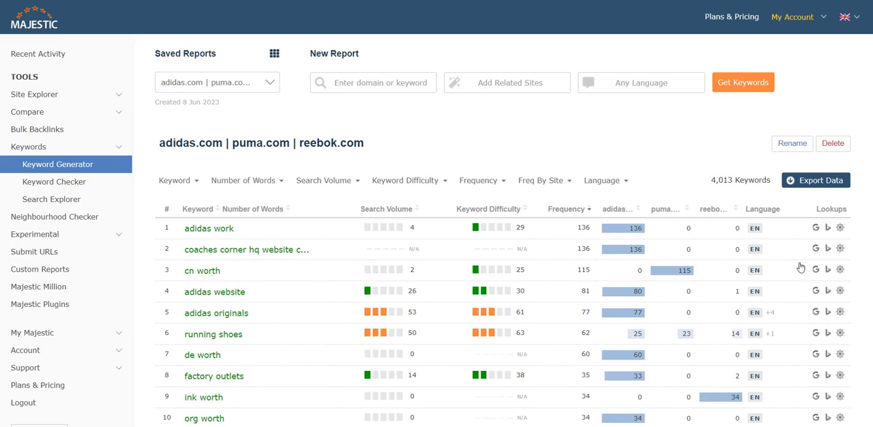
{"action": "mouse_move", "coordinate": [711, 171]}
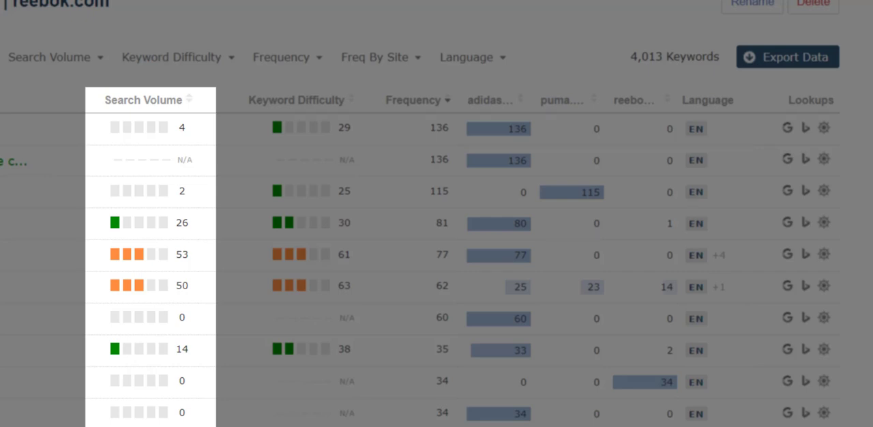
{"action": "left_click", "coordinate": [56, 56]}
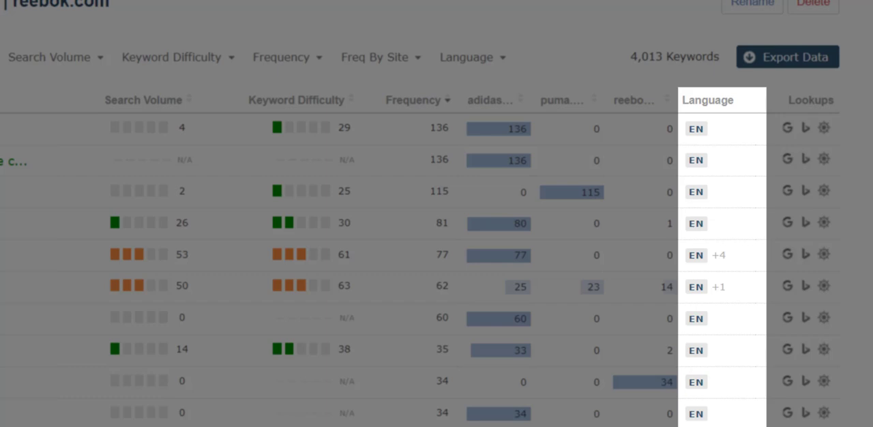
{"action": "scroll", "scroll_direction": "up", "scroll_amount": 3}
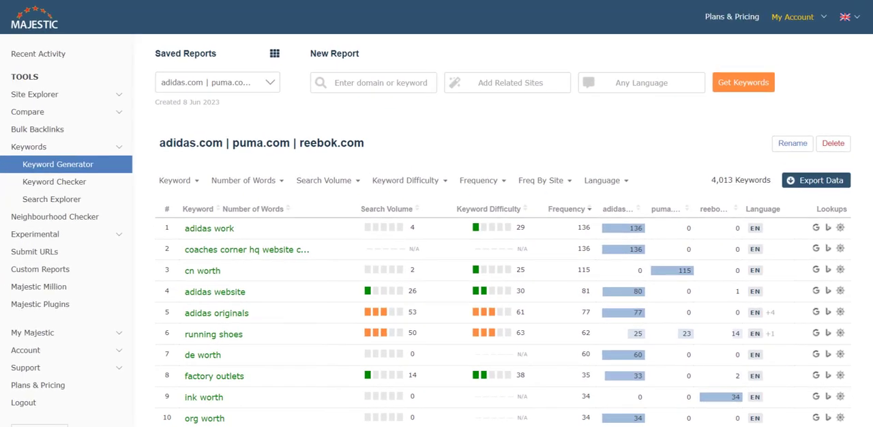
{"action": "mouse_move", "coordinate": [214, 291]}
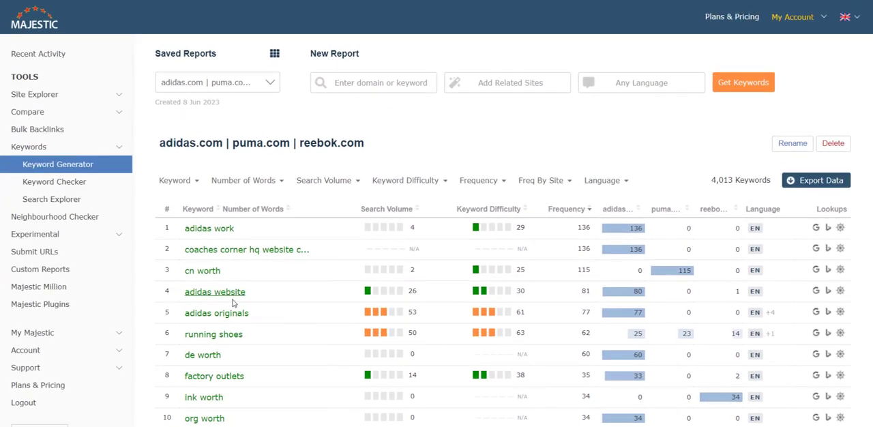
Step: Send the 'running shoes' keyword to Keyword Checker to list its related keywords
{"action": "left_click", "coordinate": [214, 333]}
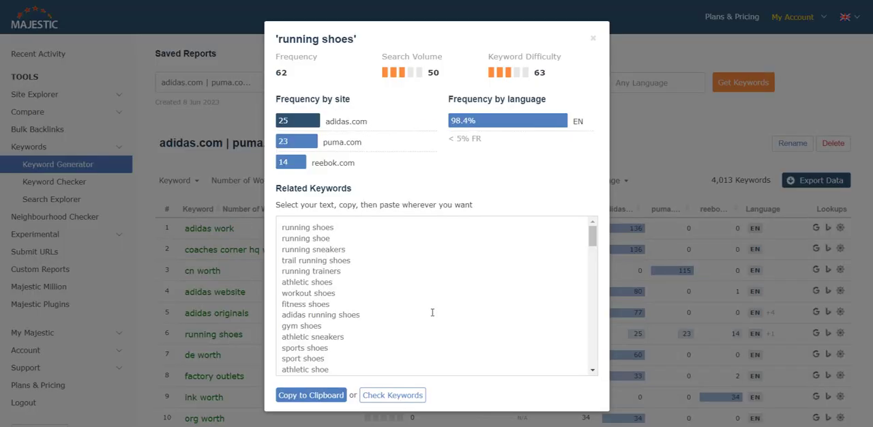
{"action": "scroll", "scroll_direction": "down", "scroll_amount": 3}
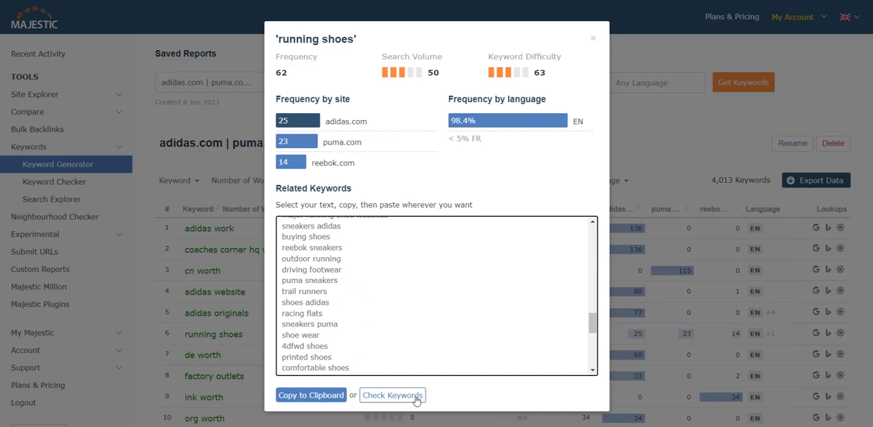
{"action": "left_click", "coordinate": [392, 395]}
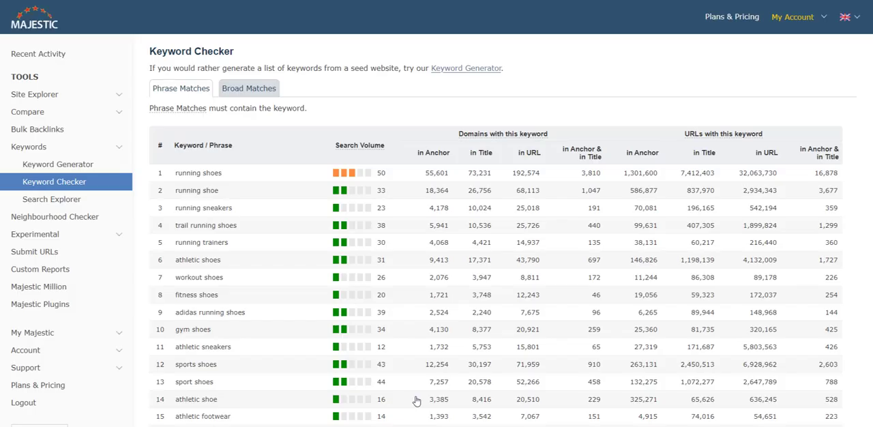